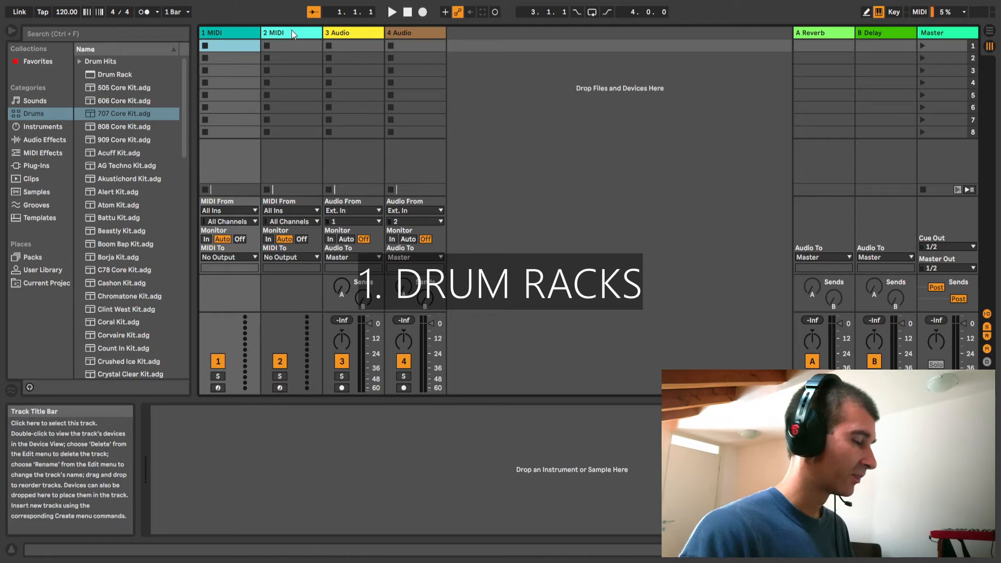
Keep one track with the 707 Core Kit, unfold its drum chains in the mixer, and select Rimshot.
left_click(415, 32)
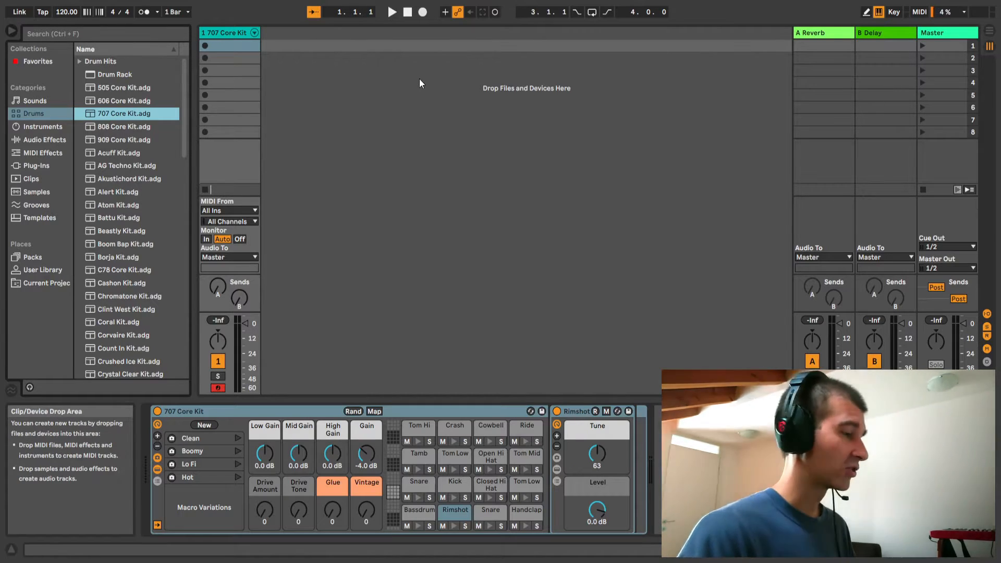
left_click(254, 32)
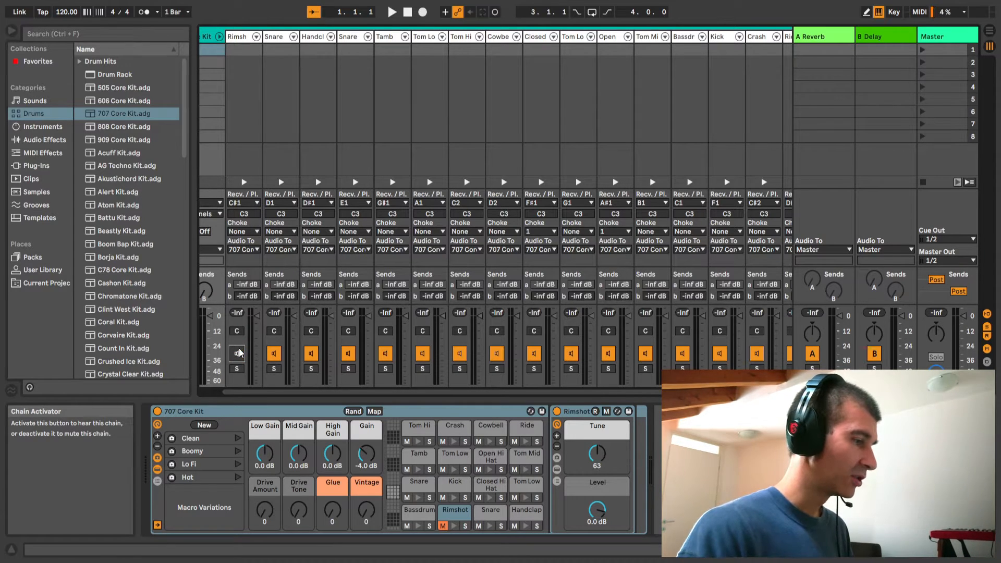
left_click(236, 369)
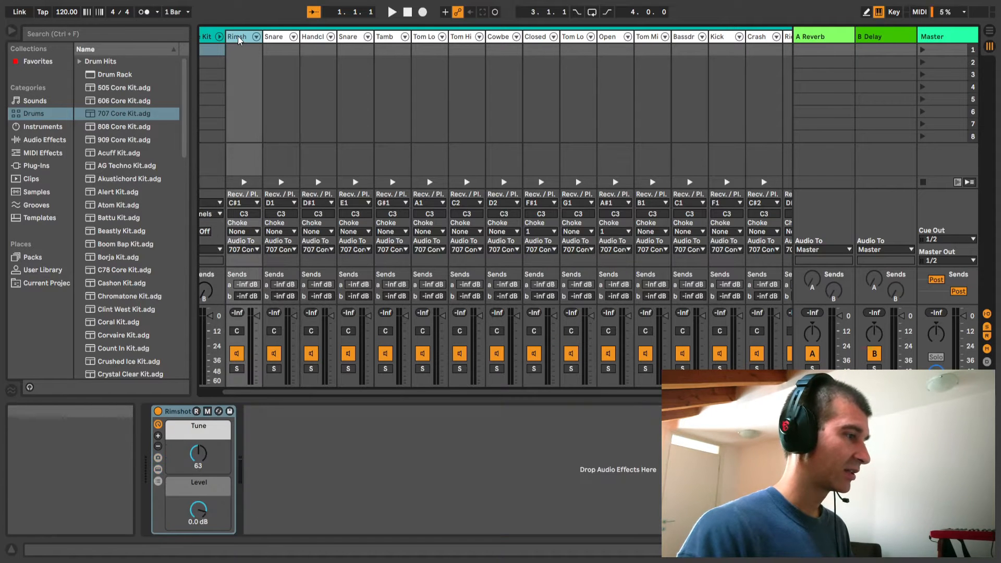
mouse_move(43, 126)
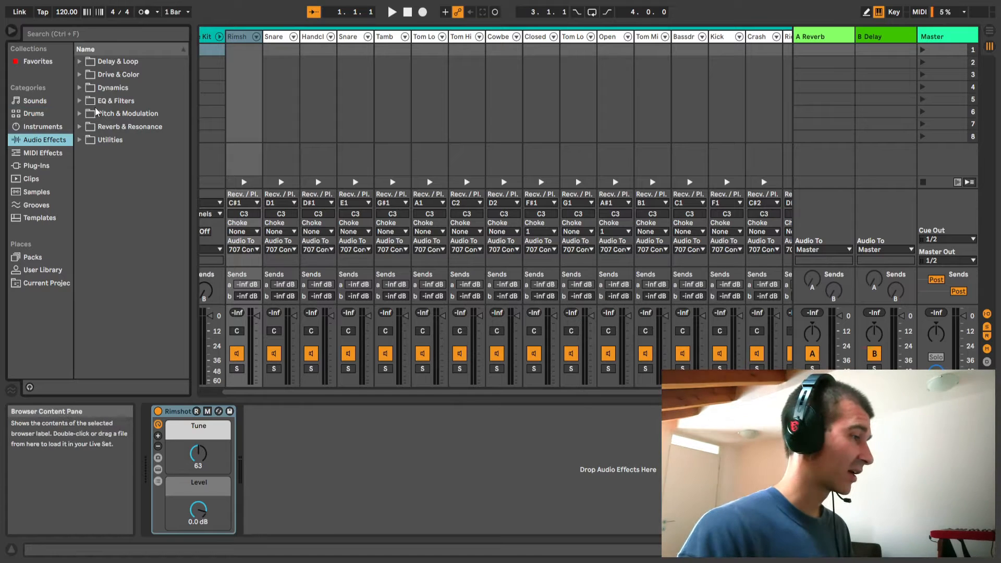
Add a Channel EQ followed by a Compressor to the Rimshot chain.
left_click(116, 100)
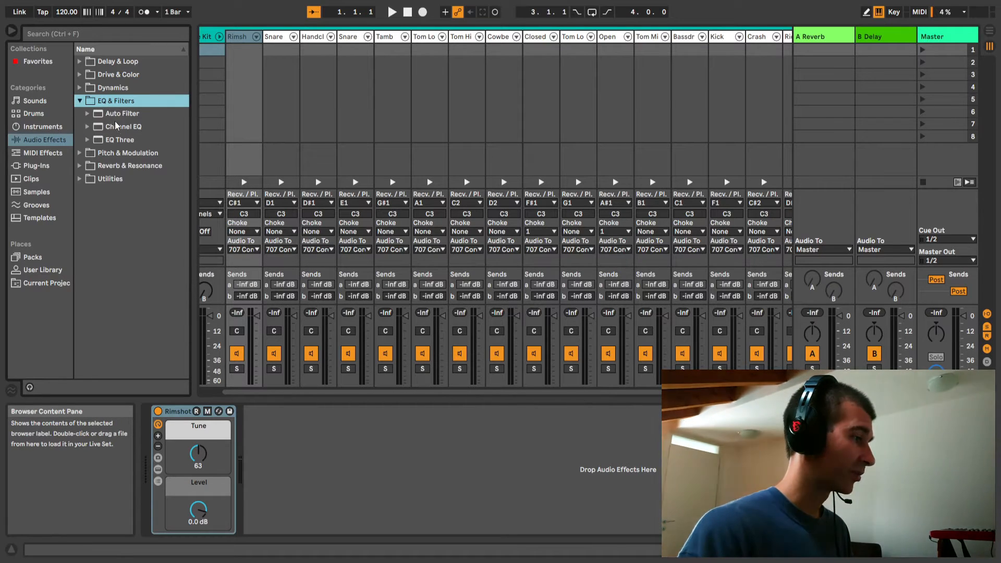
left_click(123, 126)
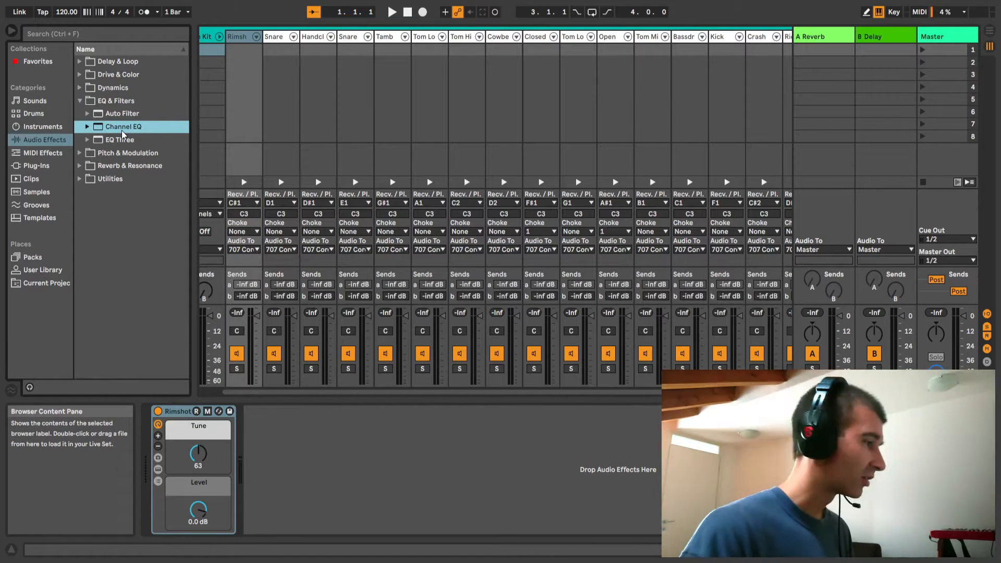
double_click(123, 126)
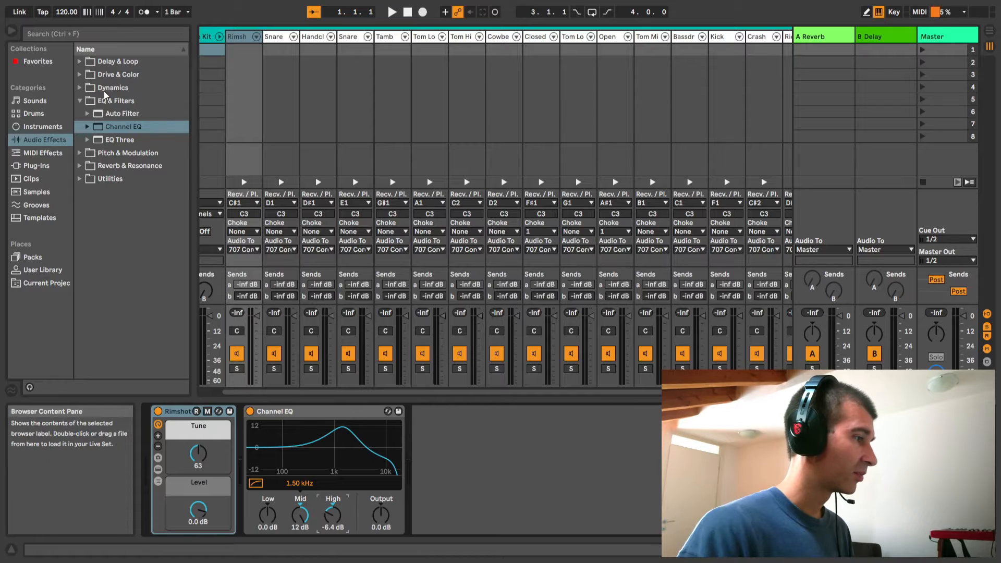
left_click(112, 87)
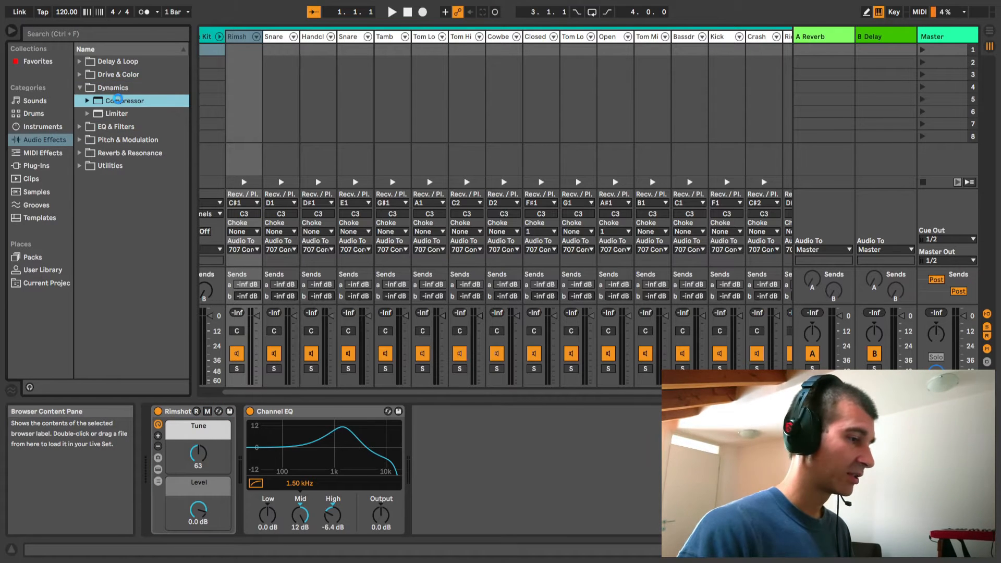
double_click(124, 100)
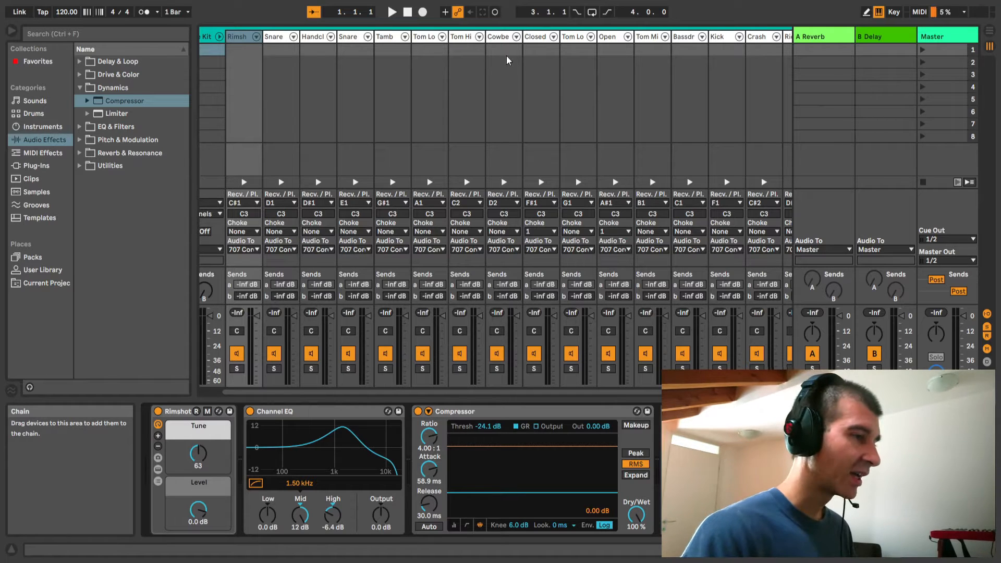
Add a Compressor and a Channel EQ to the Bassdrum chain.
left_click(685, 36)
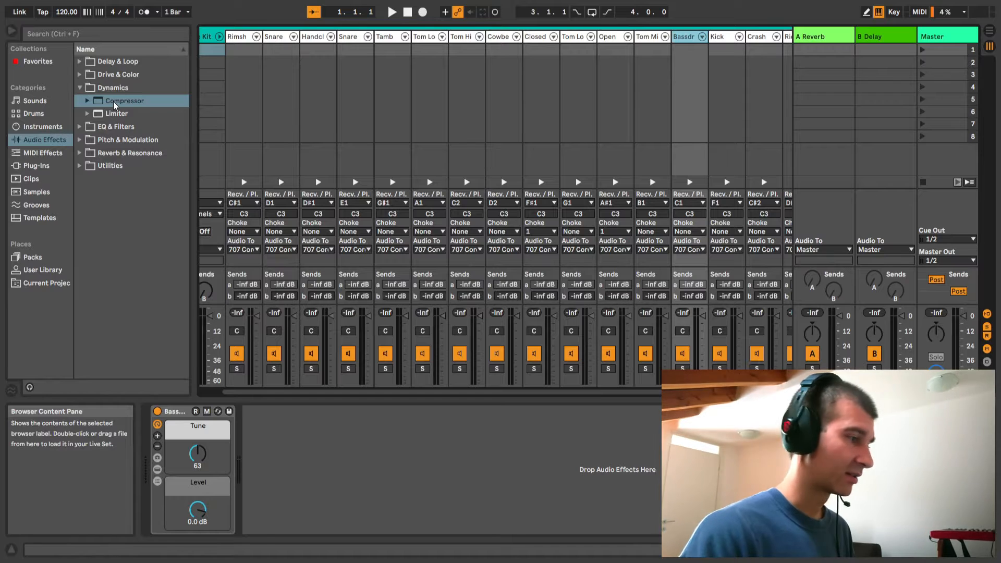
double_click(124, 100)
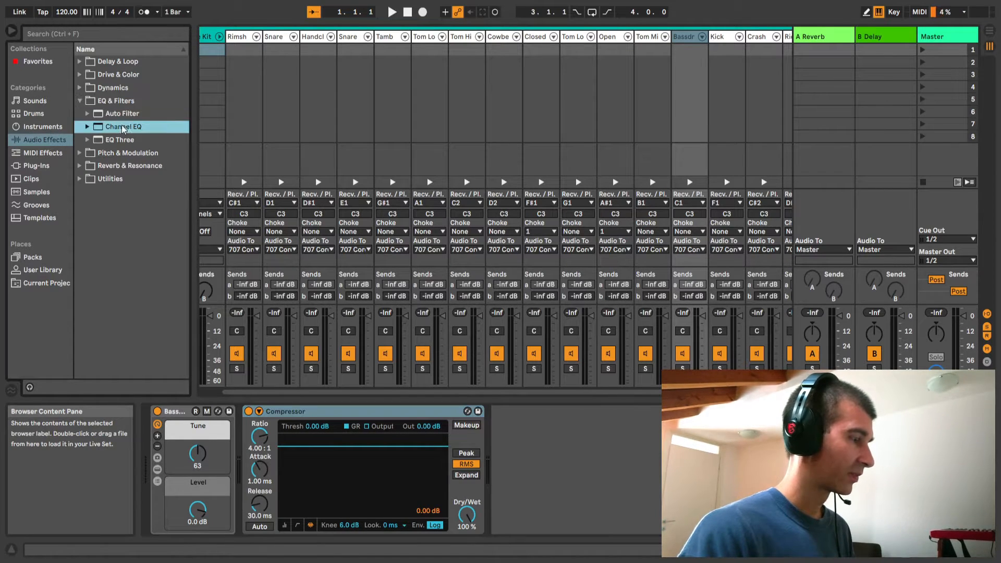
double_click(123, 126)
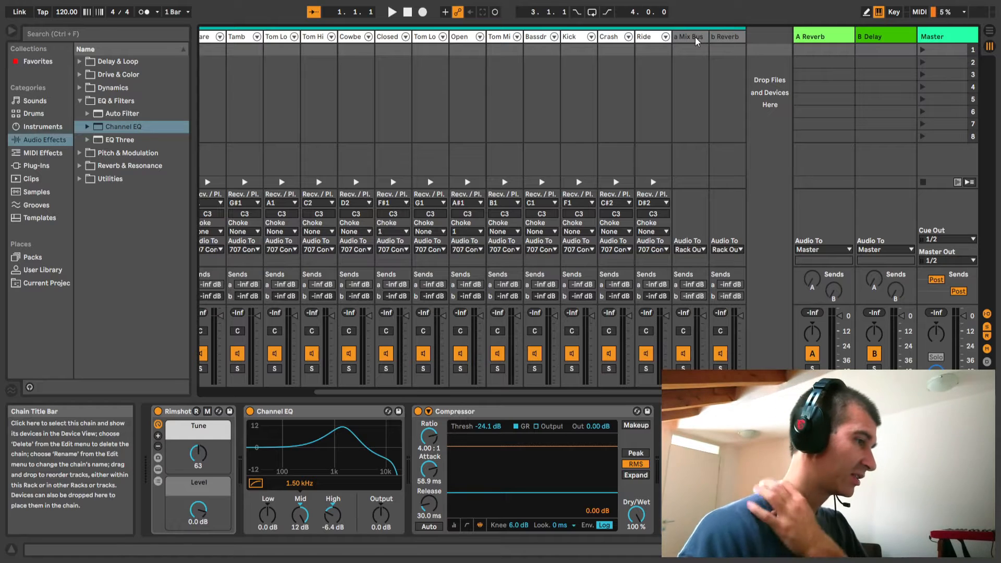
Select the 707 Core Kit rack and bring up Audio Effects > Delay & Loop for a Delay return chain.
left_click(689, 36)
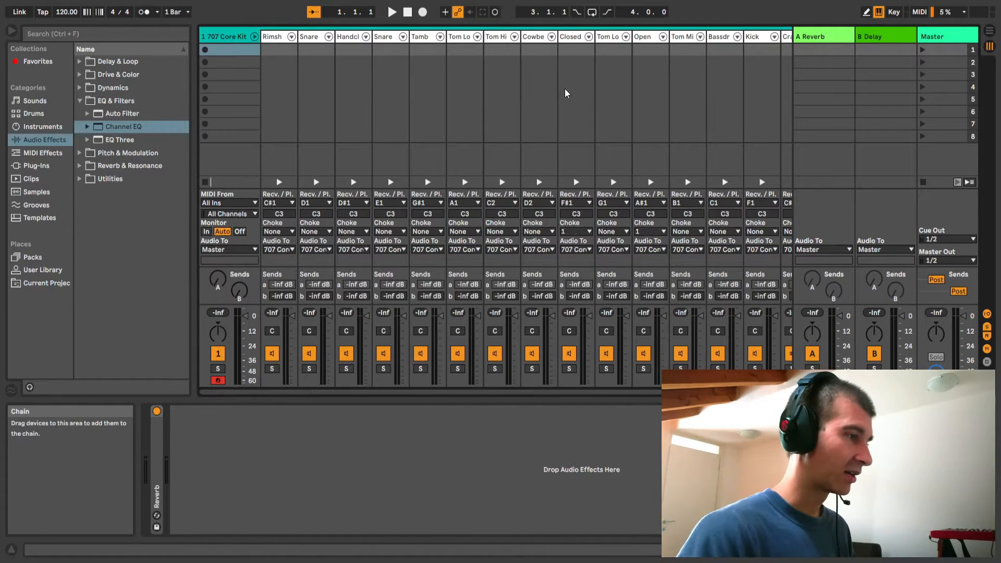
left_click(225, 36)
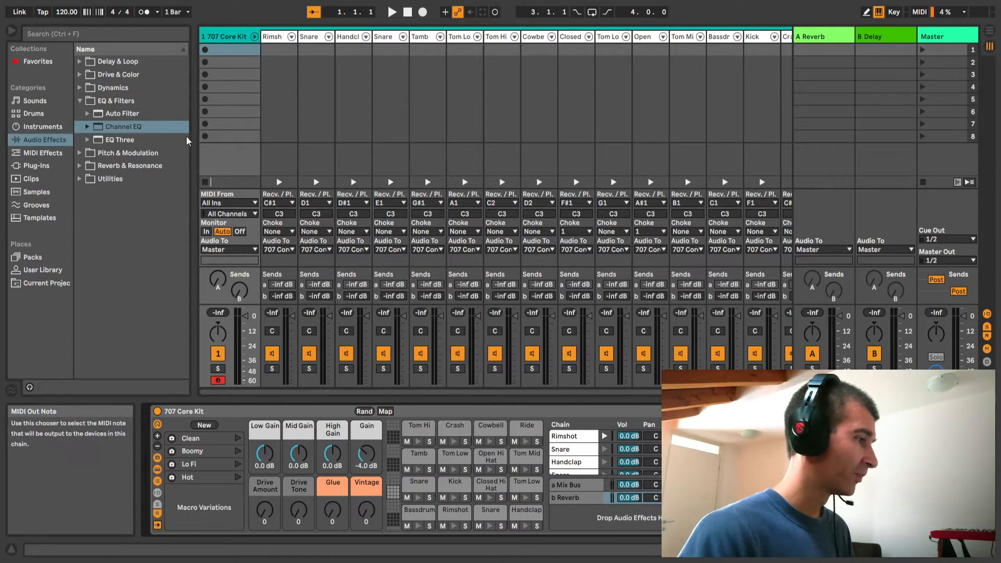
left_click(119, 61)
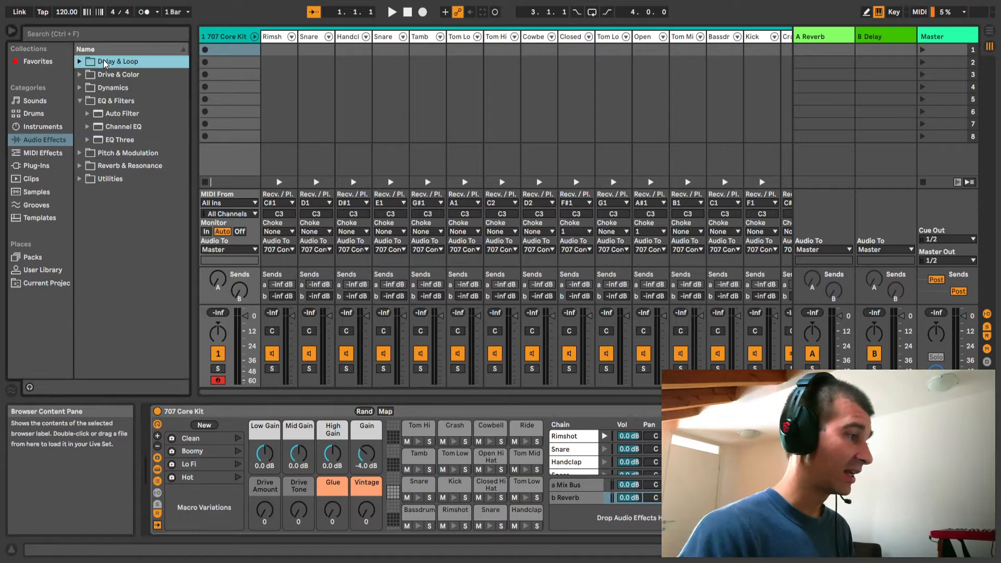
left_click(79, 61)
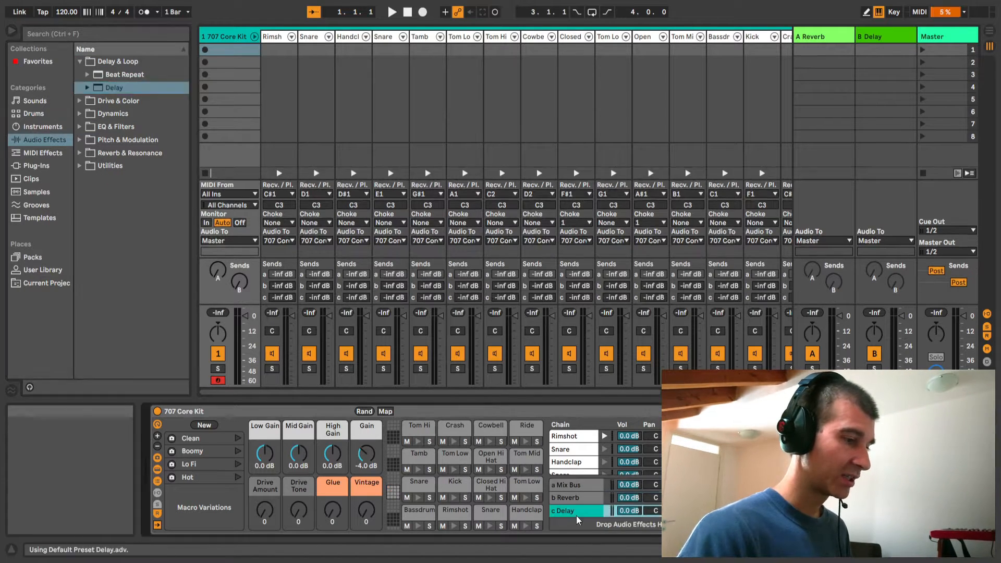
scroll("right", 3)
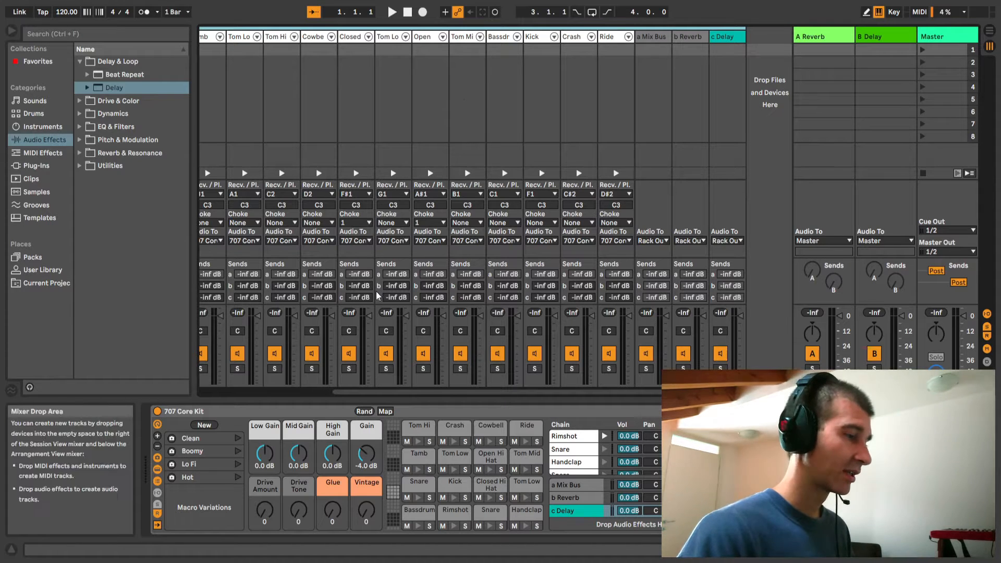
Drag the Drum Rack pad overview selector up to the empty E2–G3 pads.
left_click_drag(396, 298, 396, 281)
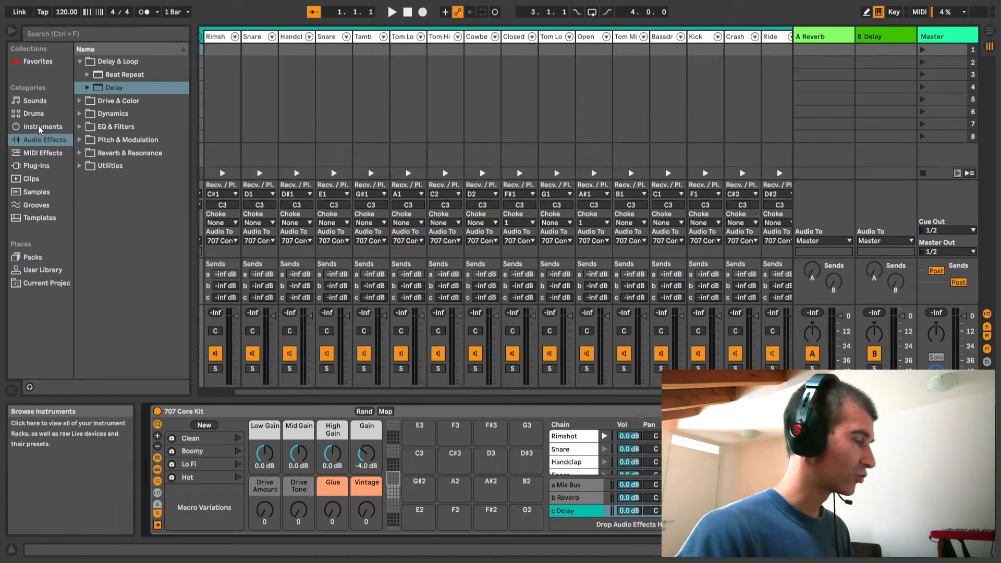
Put a Simpler from Instruments onto pad E3 of the 707 Core Kit.
left_click(42, 127)
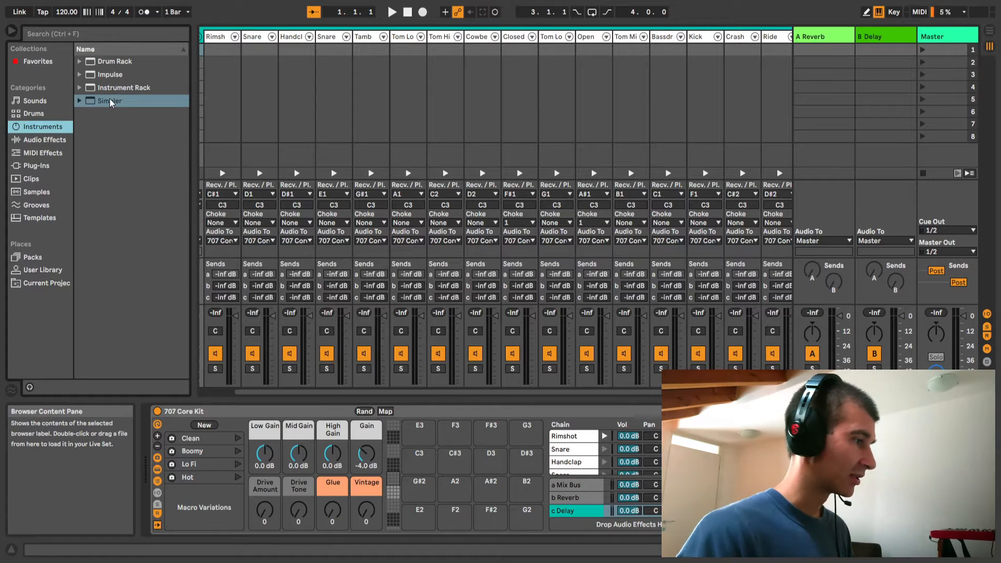
left_click(420, 433)
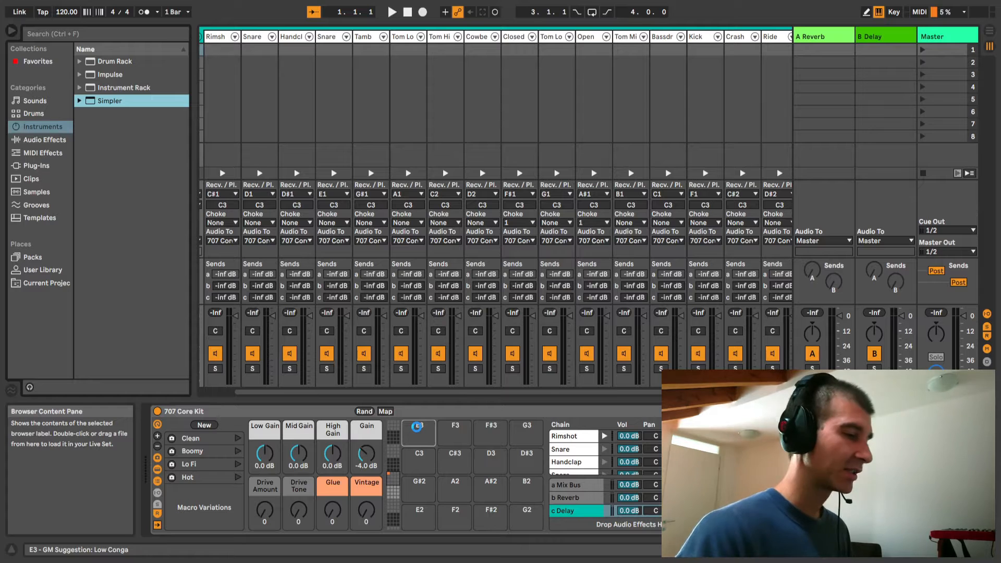
left_click(418, 433)
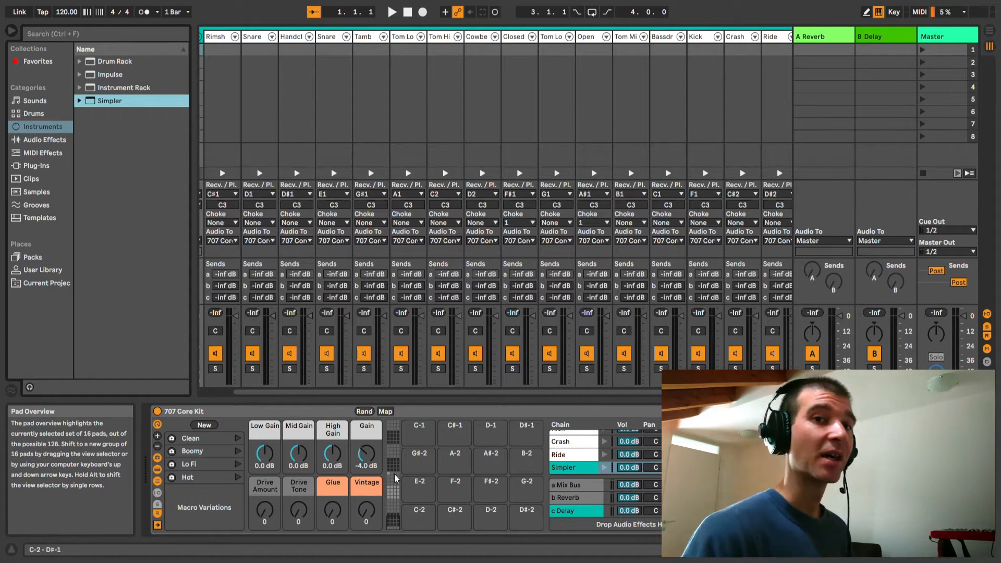
mouse_move(464, 317)
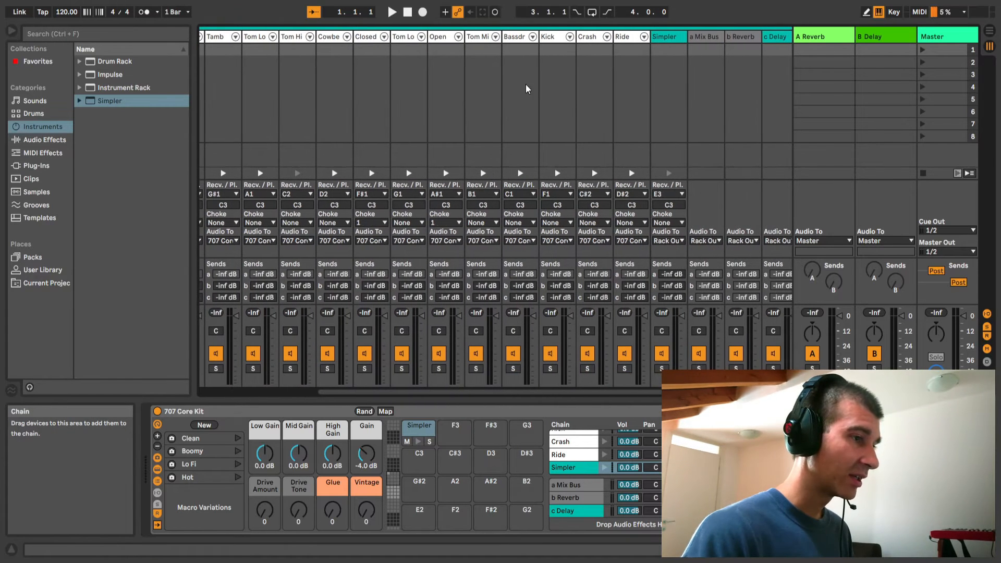
left_click(668, 37)
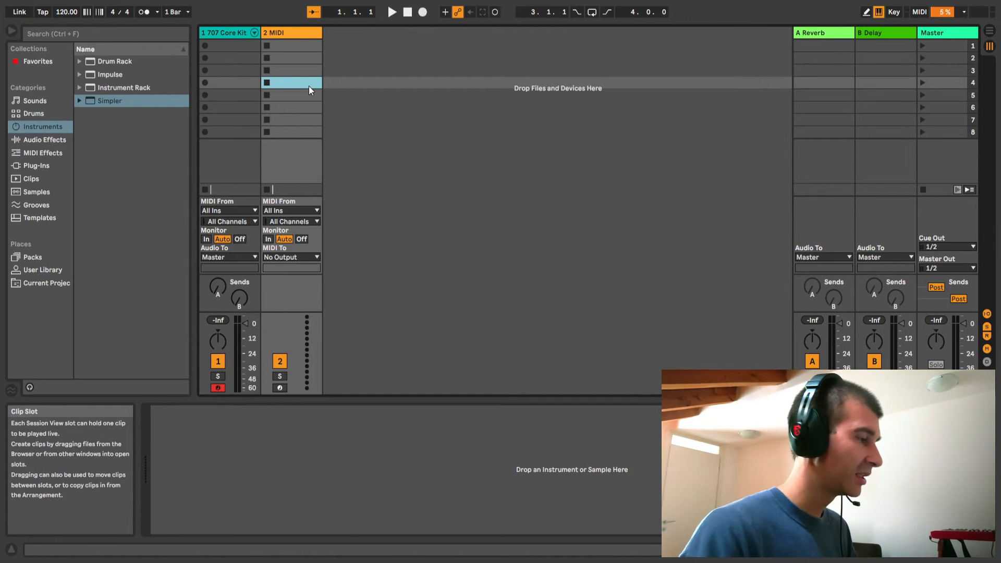
left_click(291, 32)
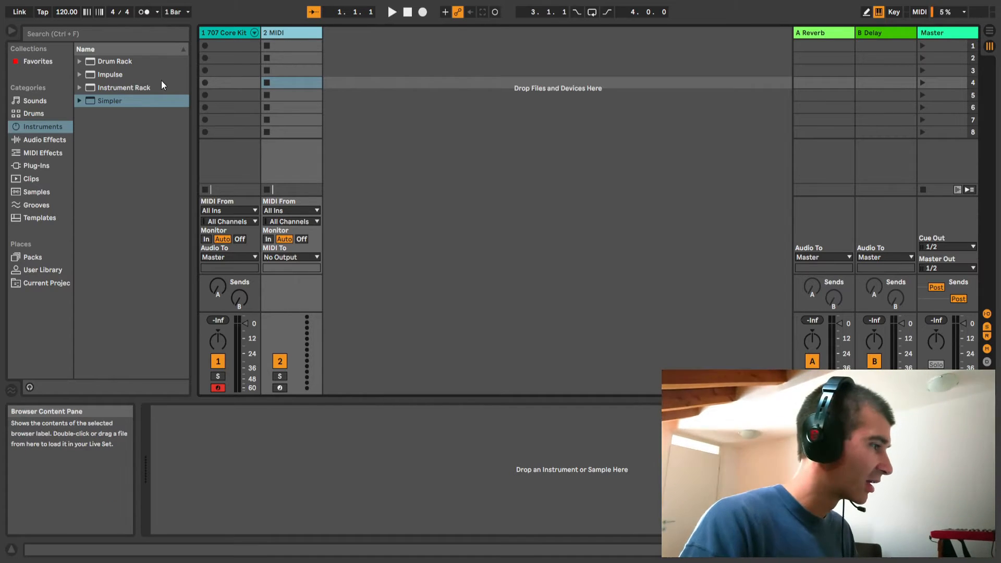
left_click(124, 87)
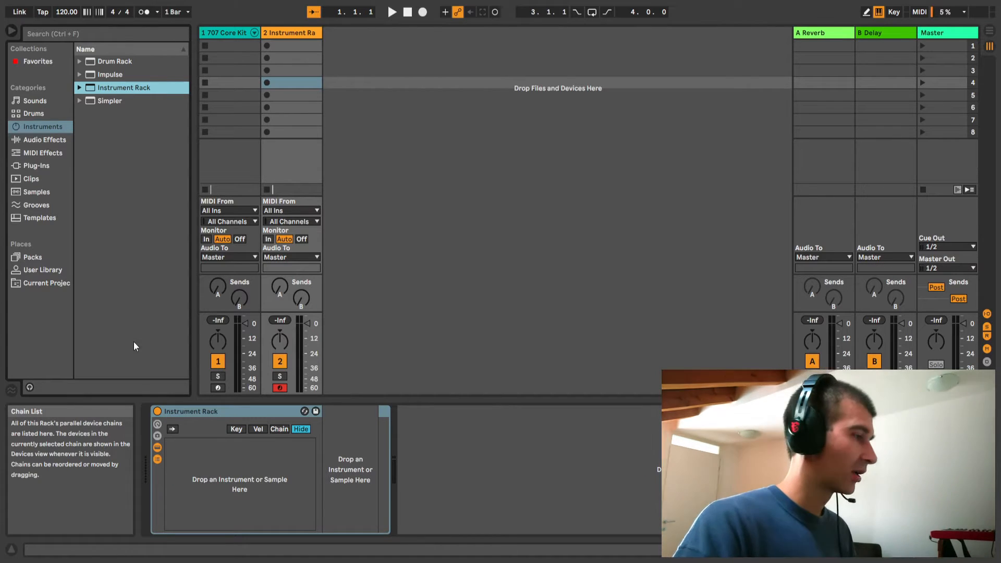
Load E-Piano Basic and Grand Piano Single Sample from Piano & Keys as rack chains.
left_click(35, 100)
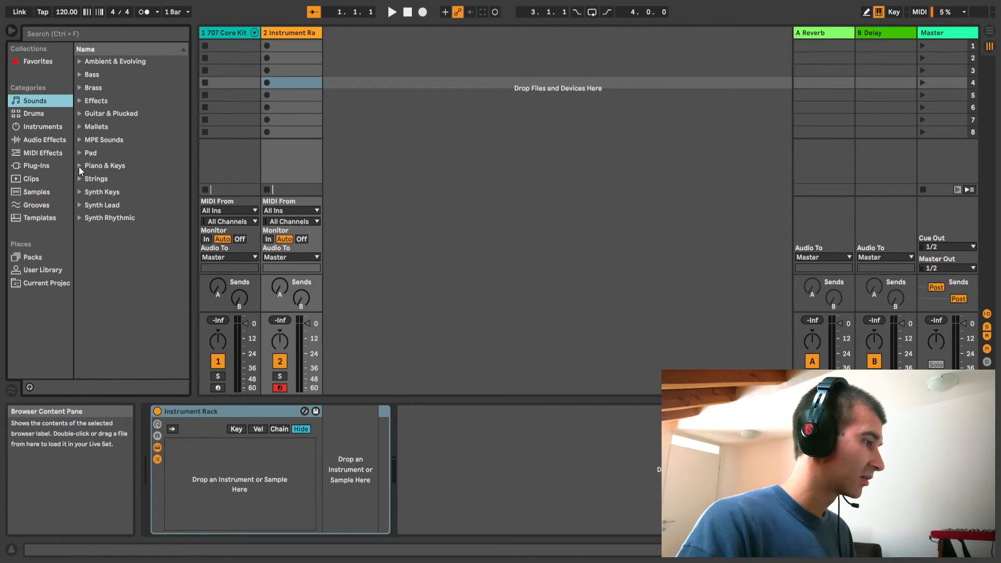
left_click(105, 165)
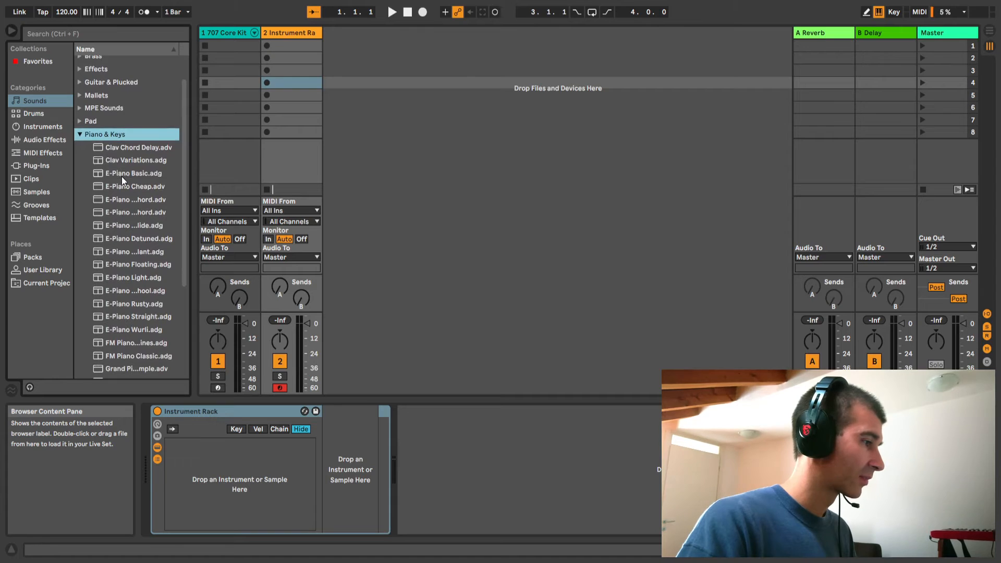
left_click(135, 173)
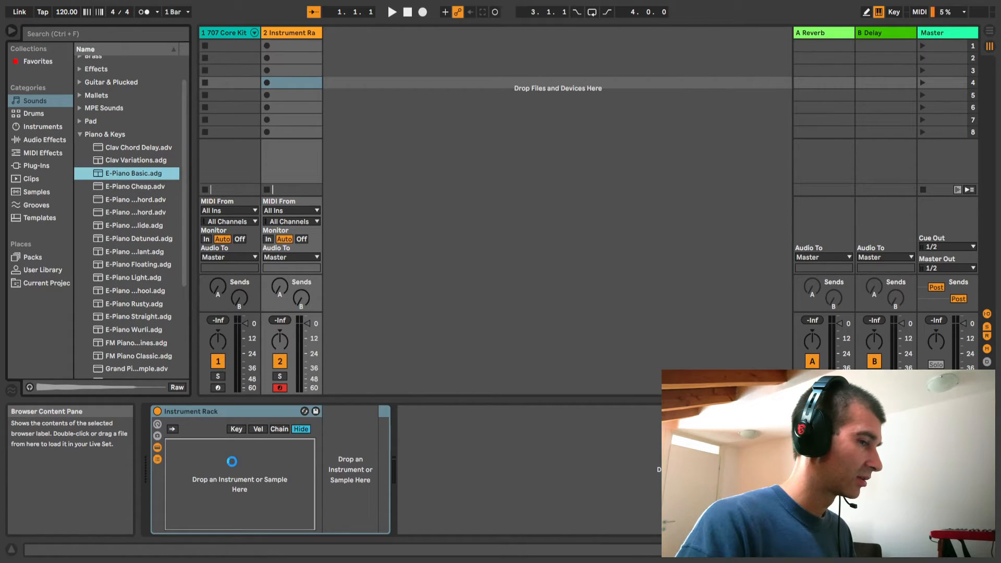
double_click(132, 173)
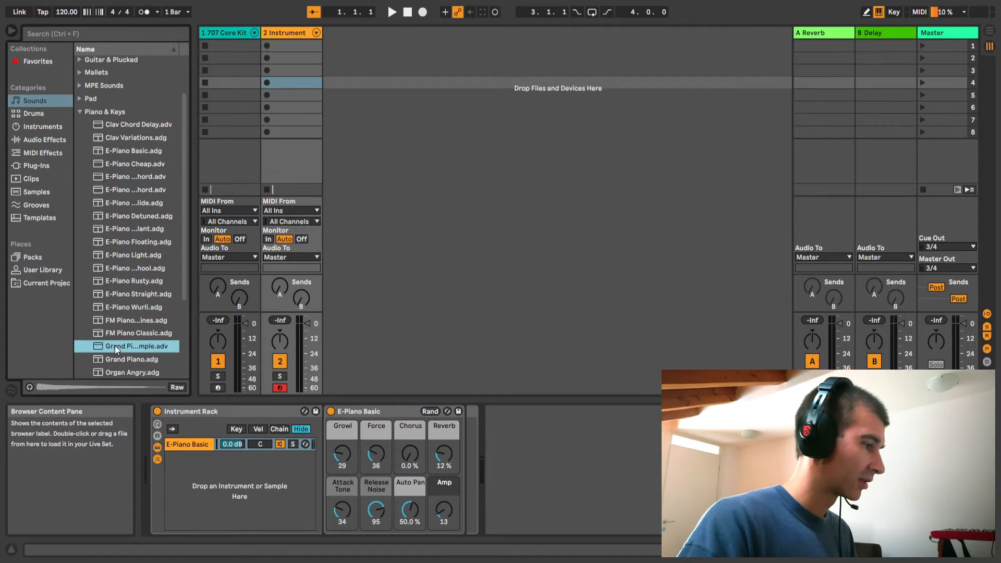
double_click(130, 345)
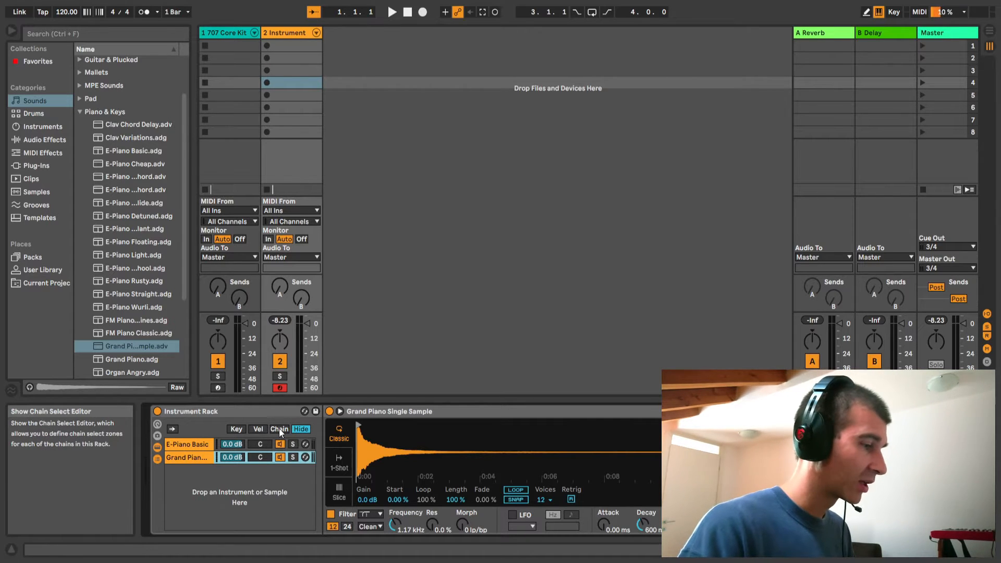
Create a new one-bar MIDI clip in the Instrument track's first clip slot.
left_click(279, 428)
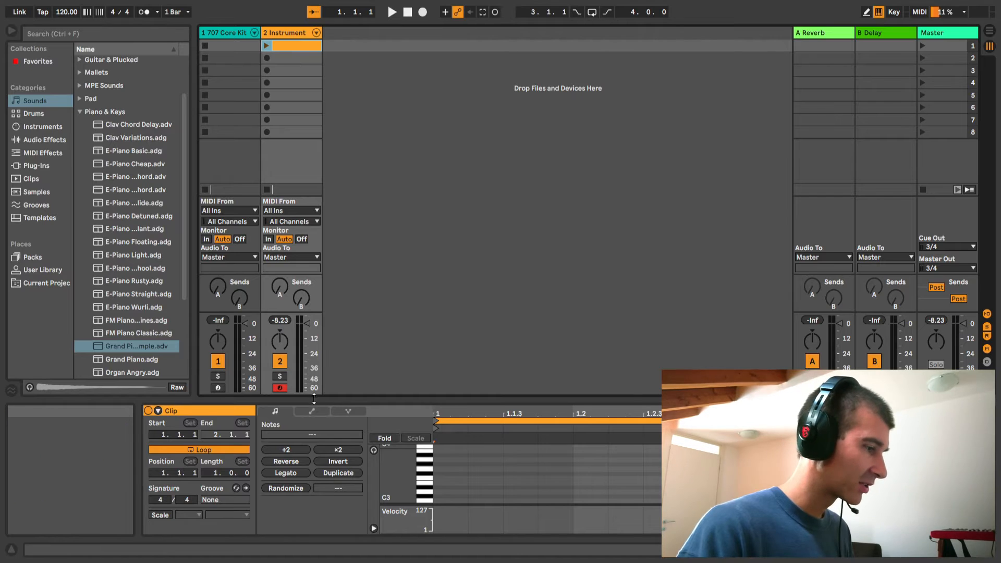
Show the clip's Instrument Rack Chain Selector automation envelope.
left_click(311, 411)
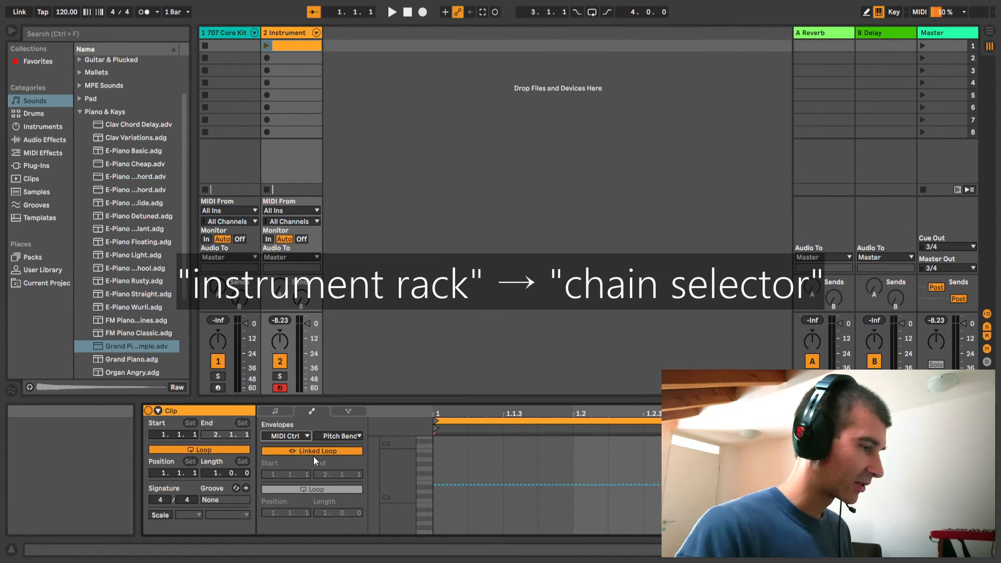
left_click(285, 436)
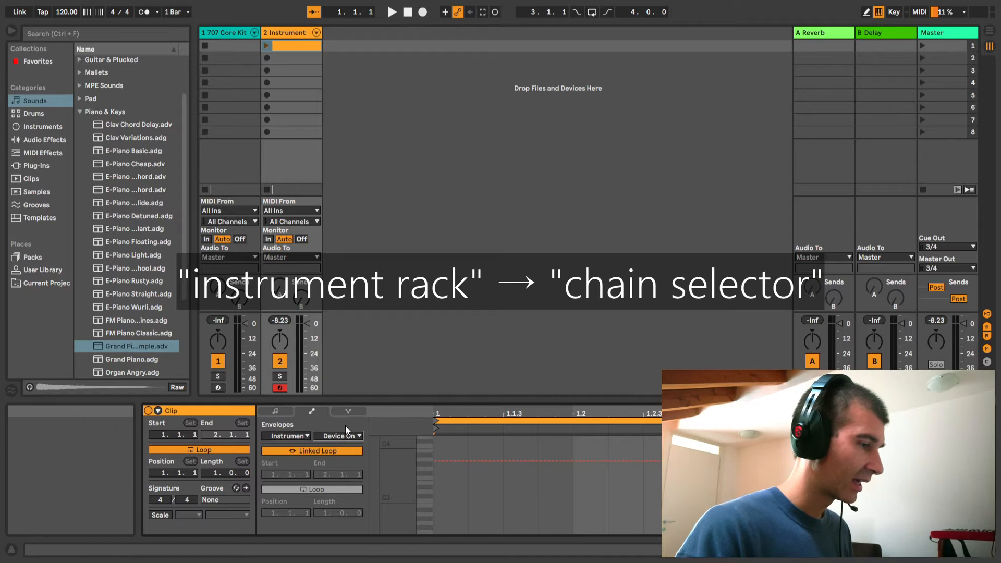
left_click(338, 436)
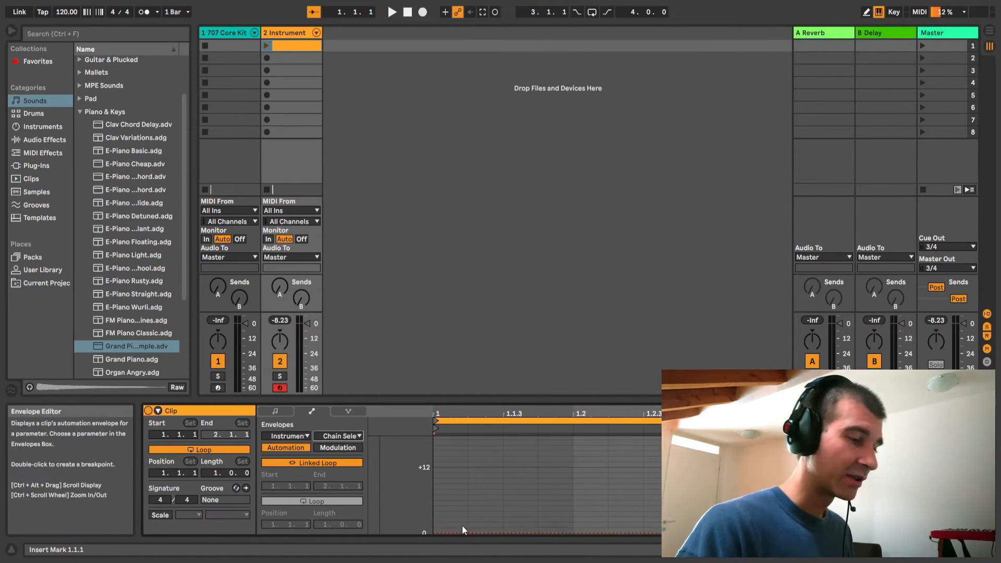
Set chain-select zones: E-Piano Basic 0–62, Grand Piano from above that up to 127.
left_click(291, 32)
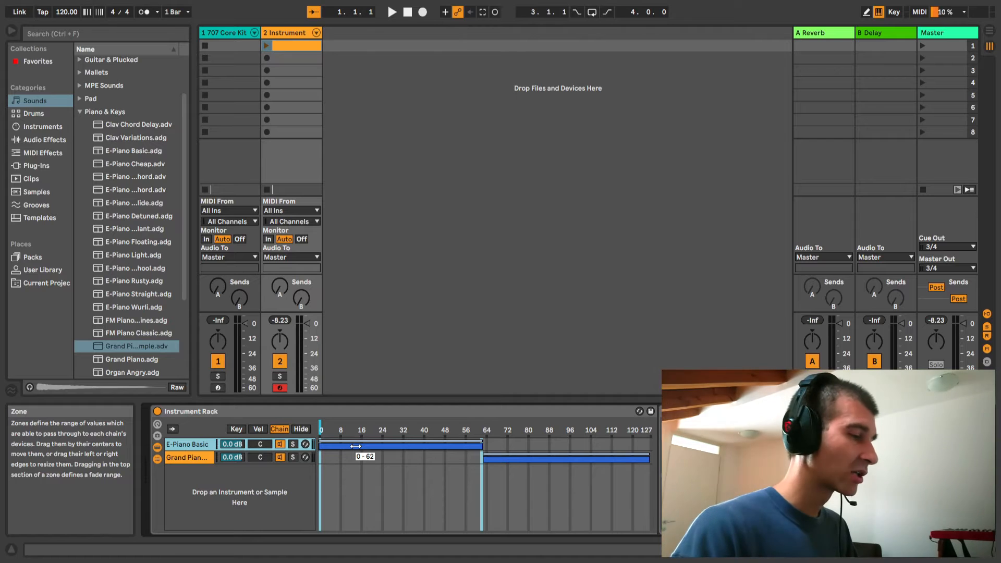
left_click(187, 444)
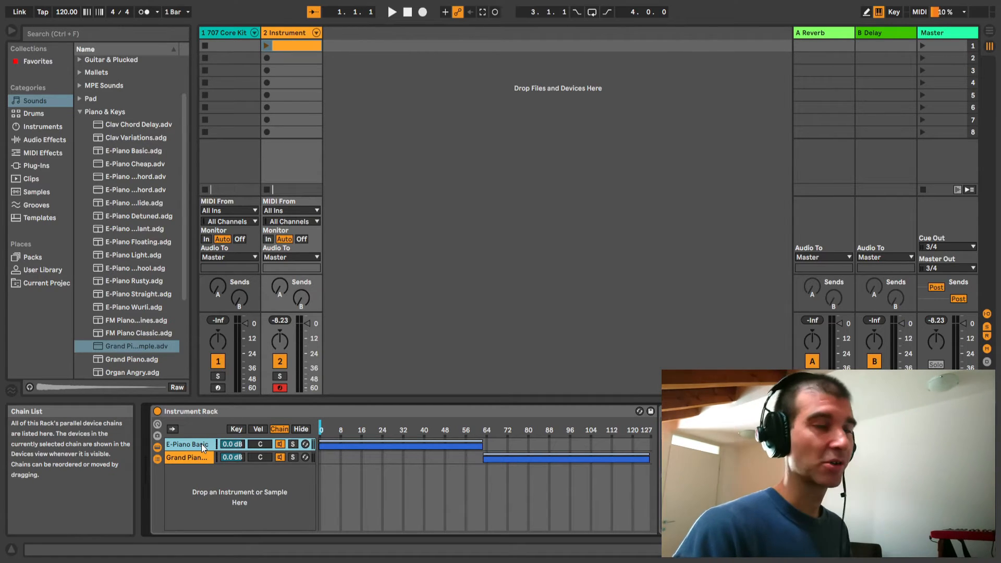
left_click(291, 46)
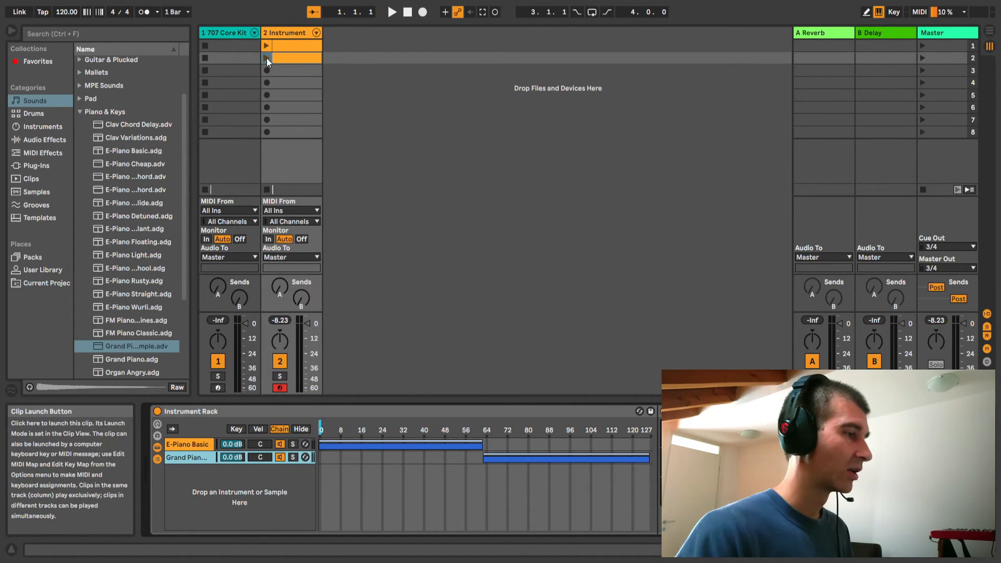
Launch the second clip and unfold the E-Piano and Grand Piano chains into mixer columns.
left_click(267, 58)
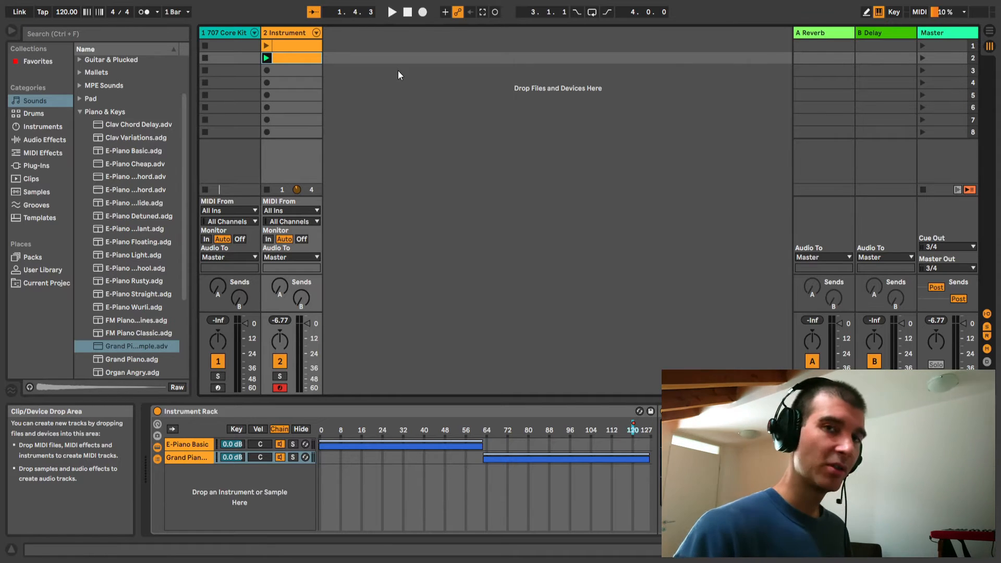
left_click(315, 36)
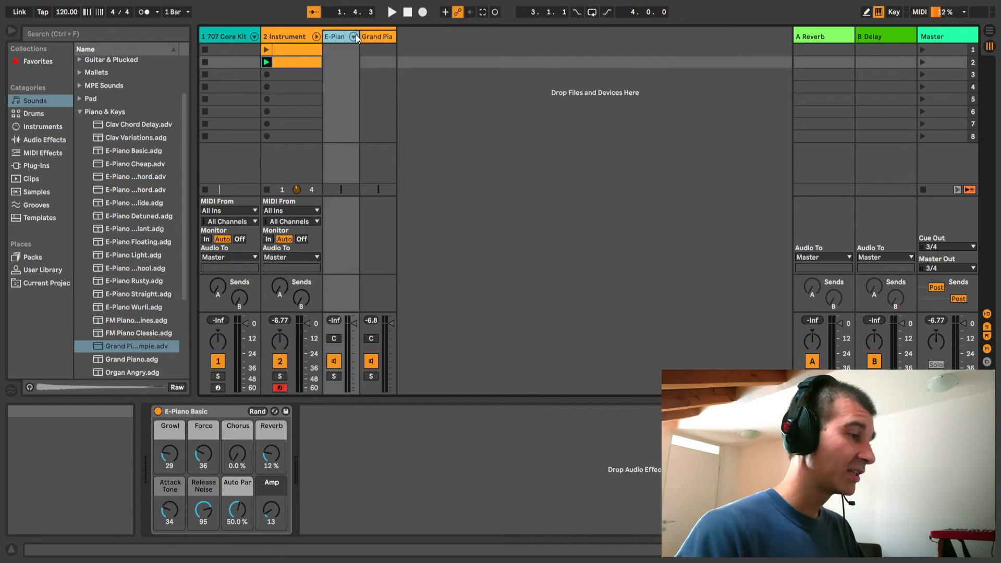
Put a Delay after E-Piano Basic on the E-Piano chain, then browse sound presets again.
left_click(377, 36)
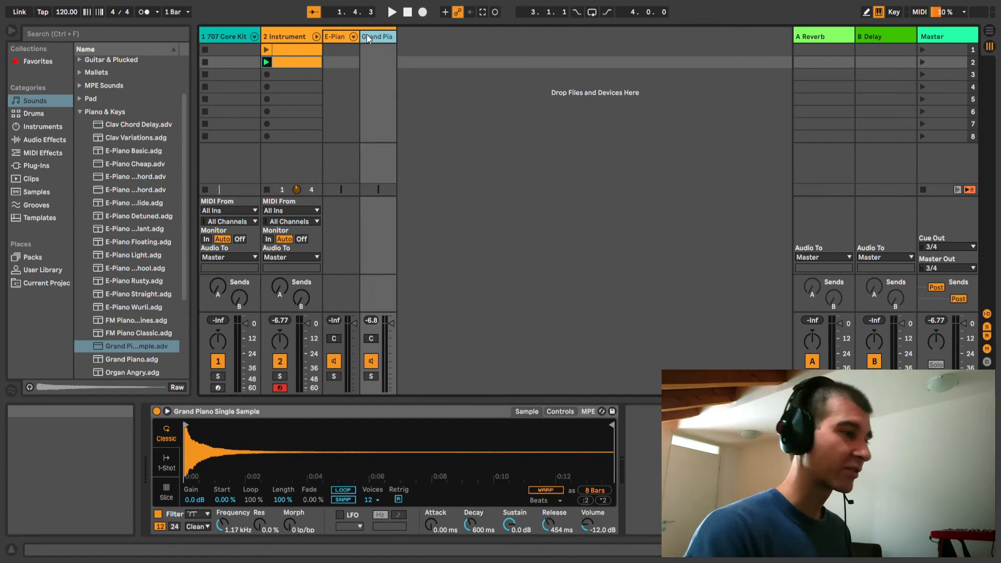
left_click(335, 37)
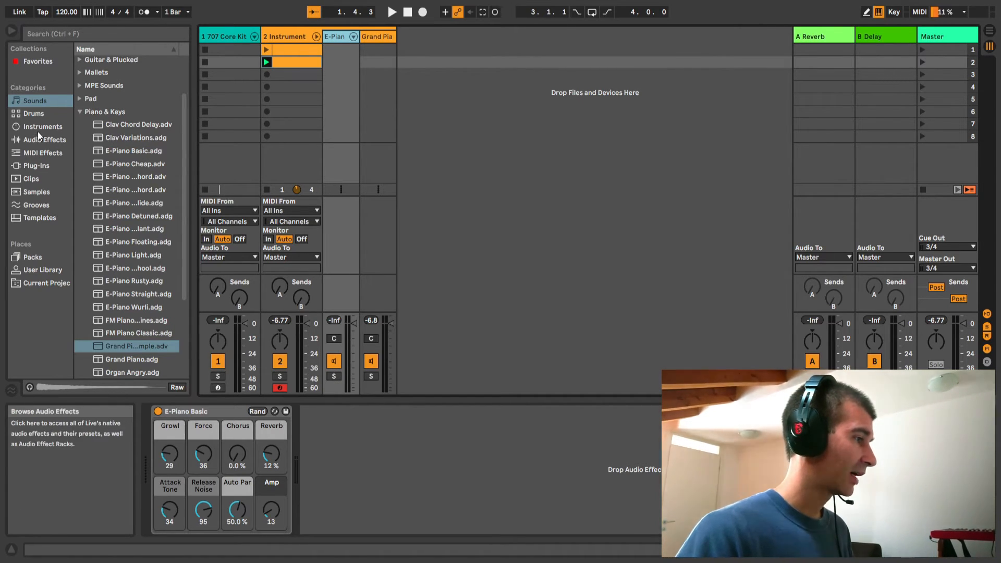
left_click(43, 140)
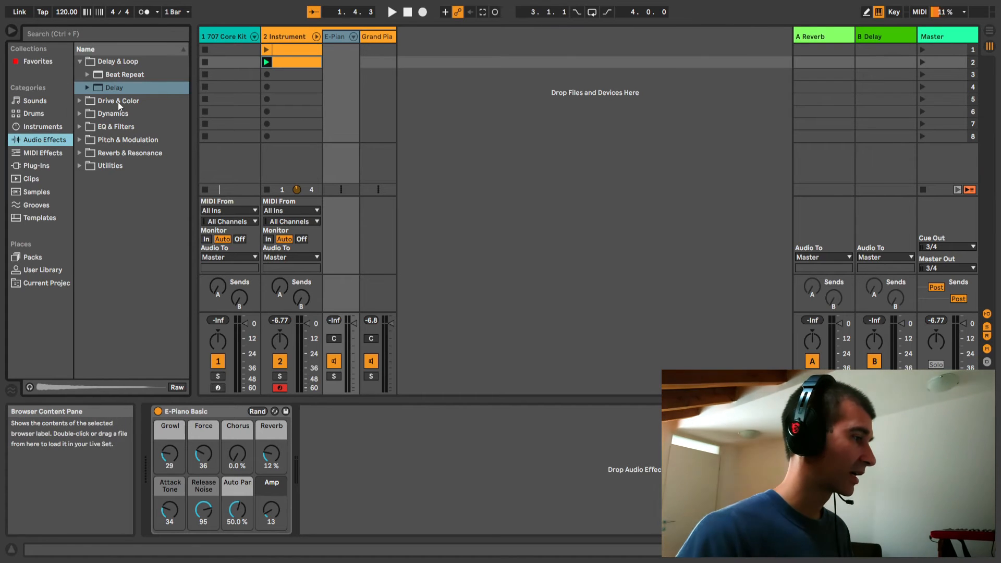
left_click(114, 88)
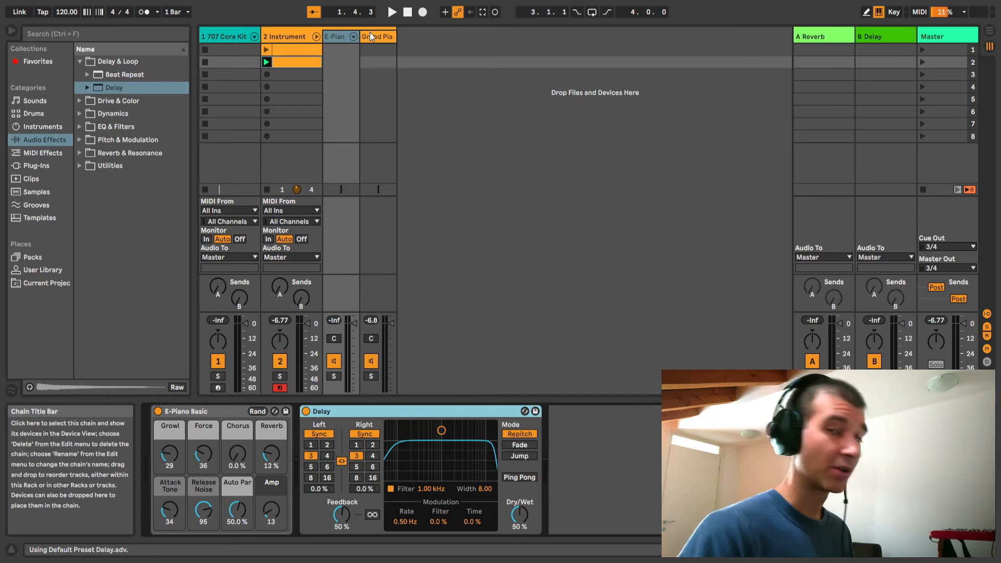
left_click(377, 36)
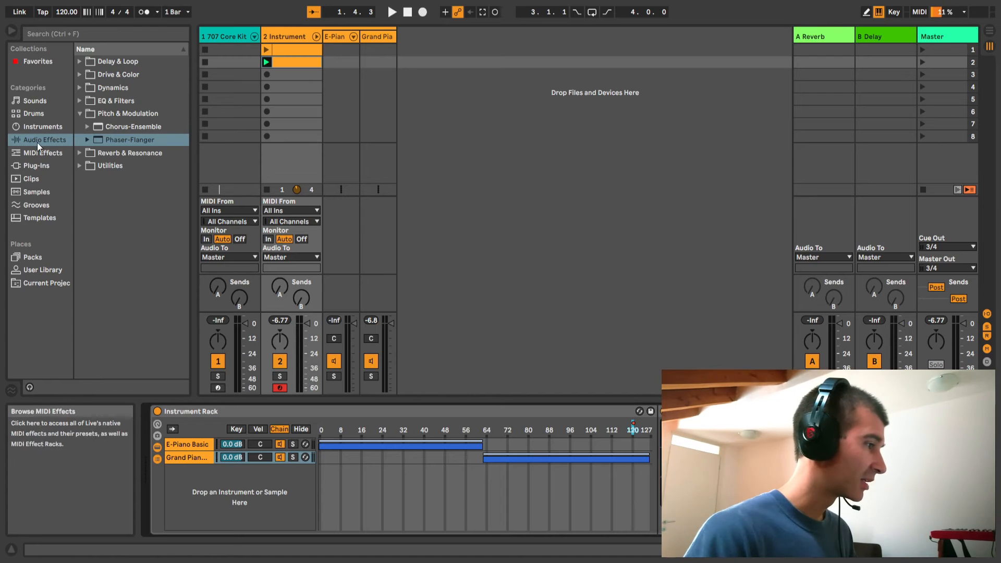
left_click(35, 101)
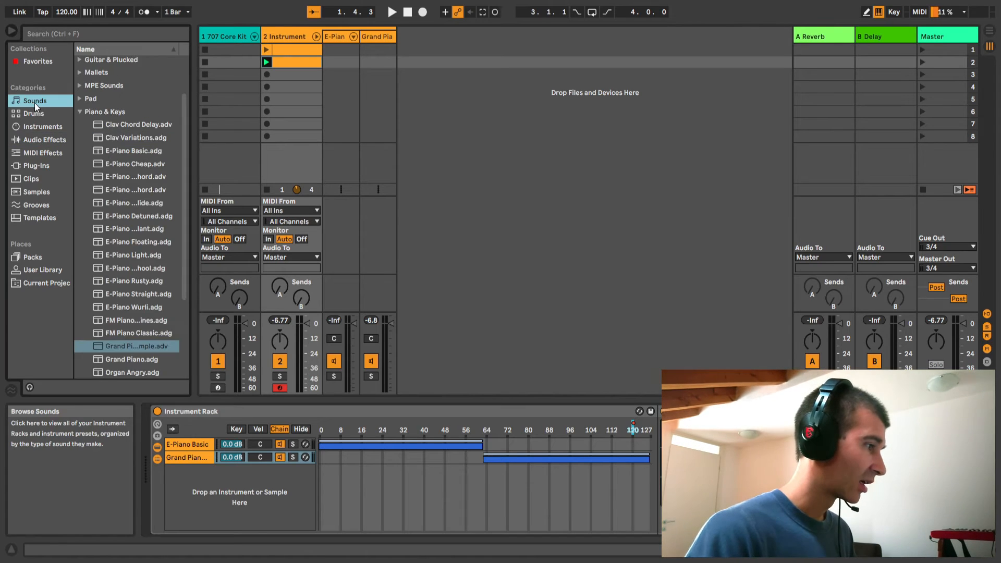
Load Clav Chord Delay as a third chain and view the second clip's chain-selector automation.
left_click(136, 125)
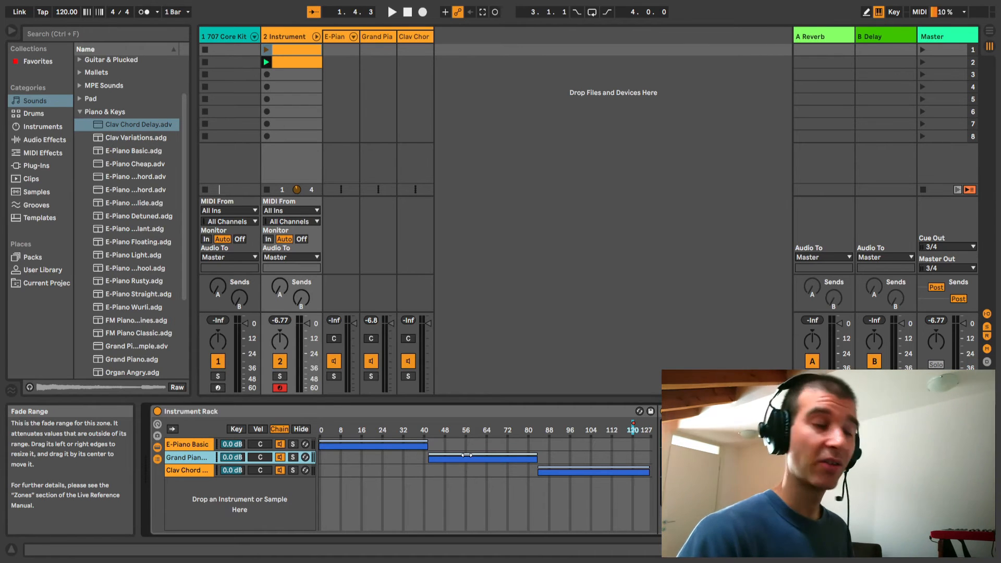
left_click(294, 63)
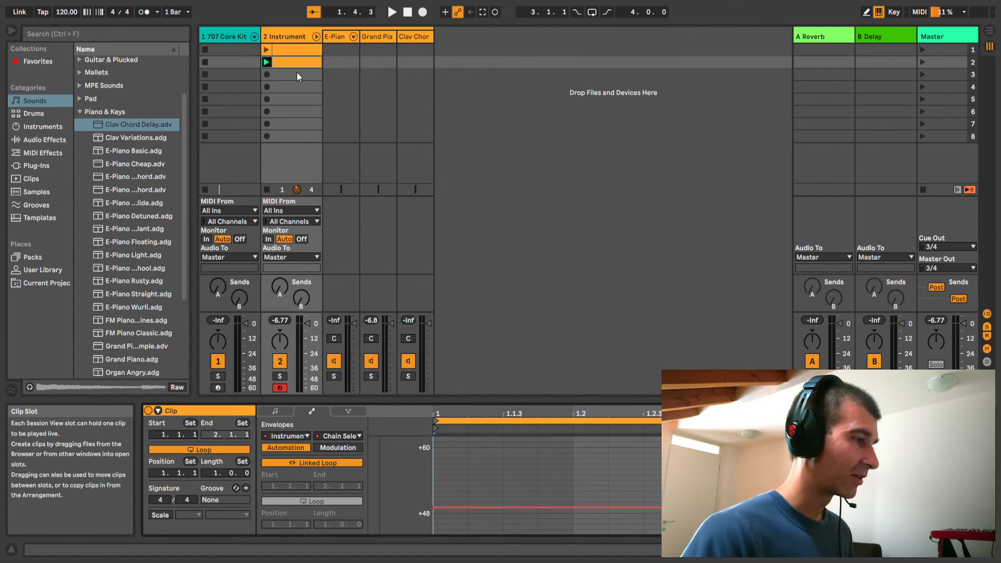
Create a third clip in the Instrument track's third slot for the Clav Chord Delay zone.
left_click(293, 73)
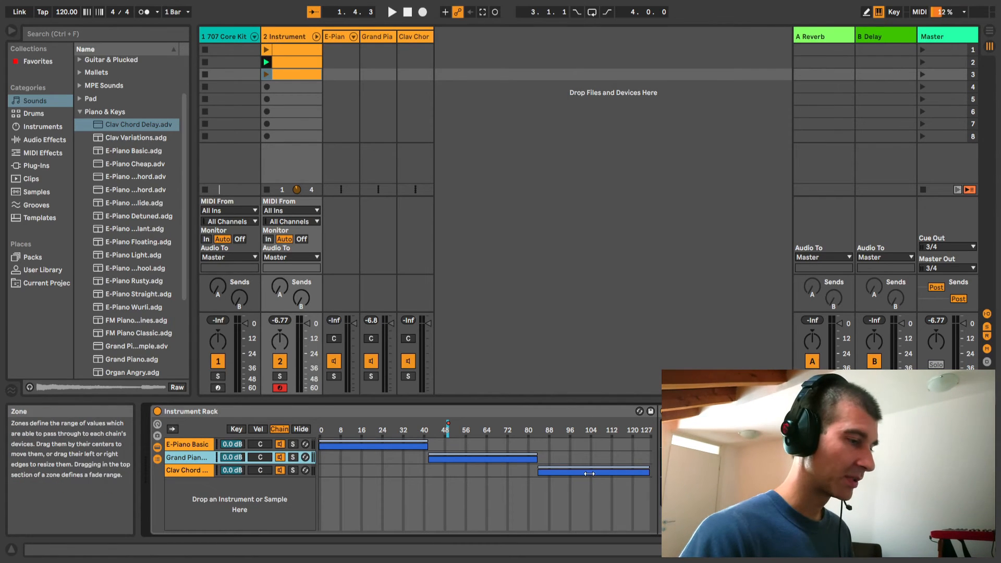
left_click(187, 470)
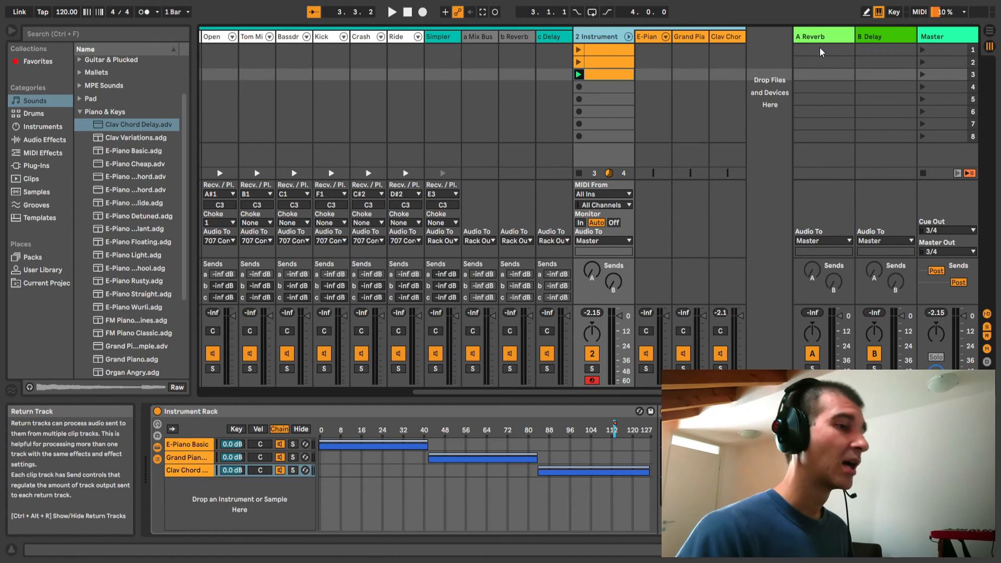
mouse_move(876, 36)
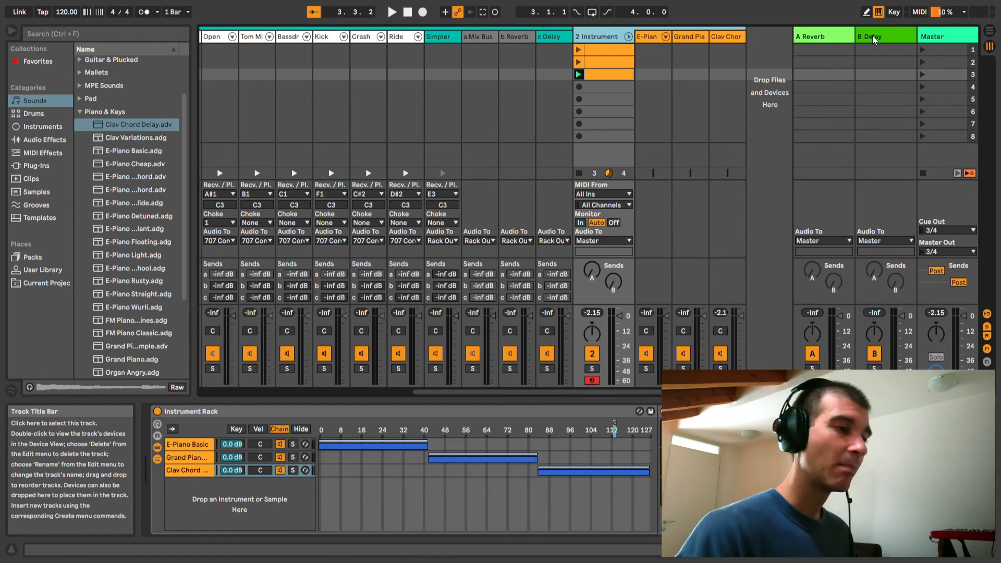